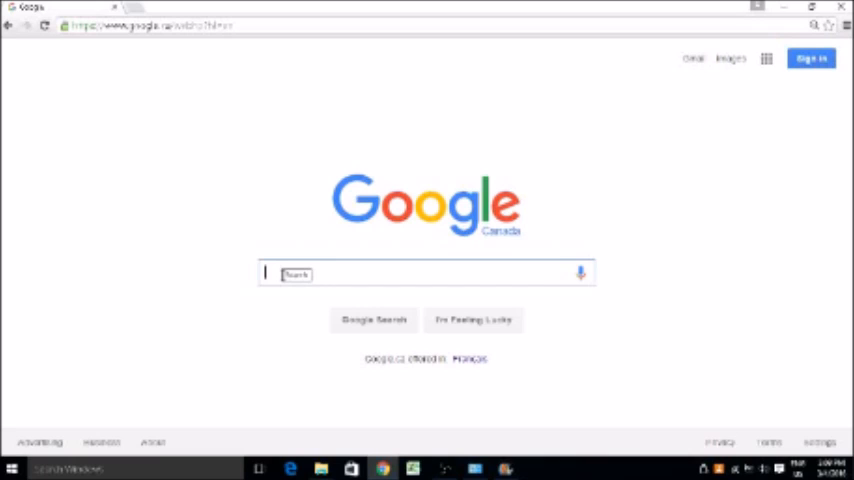
# Search Google for "windows movie maker"
pyautogui.write('windows movie mak')
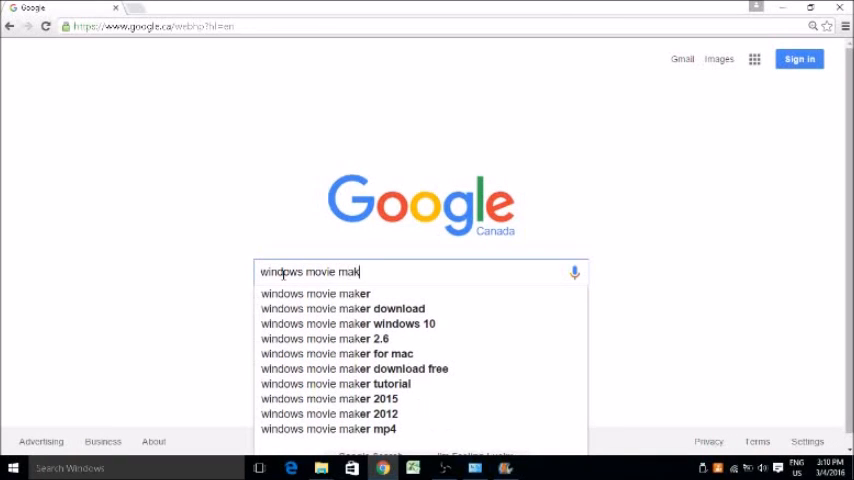
pyautogui.write('er')
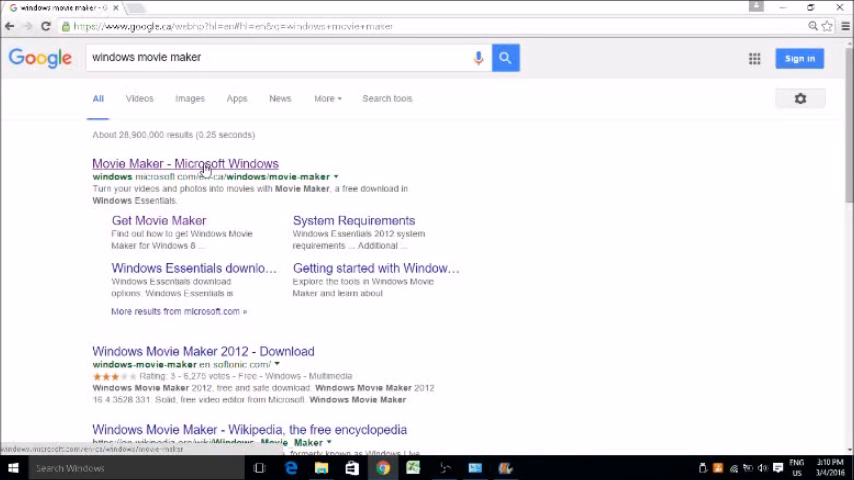
# Open the "Movie Maker - Microsoft Windows" result offering Windows Essentials 2012
pyautogui.click(184, 163)
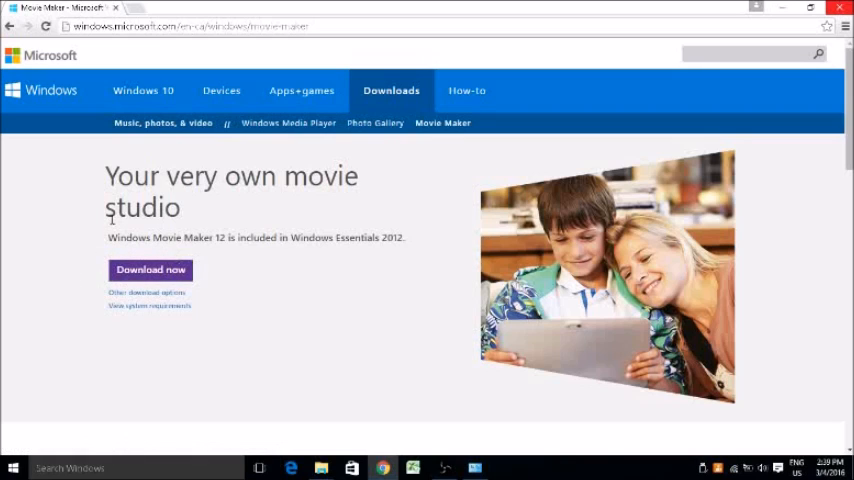
pyautogui.click(150, 269)
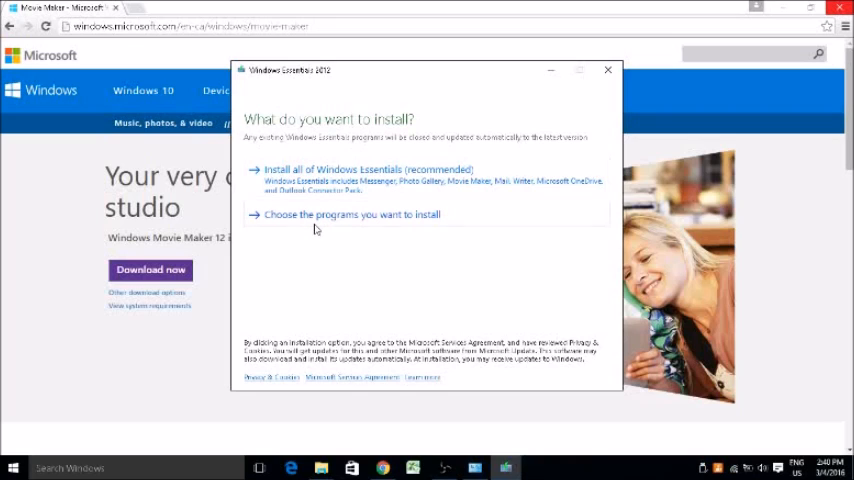
pyautogui.moveTo(385, 227)
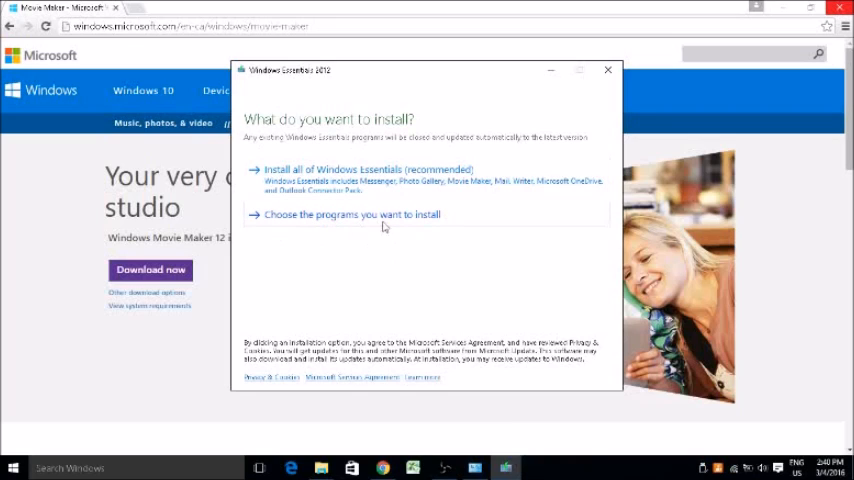
# Choose to select individual programs in the Windows Essentials 2012 installer
pyautogui.click(348, 214)
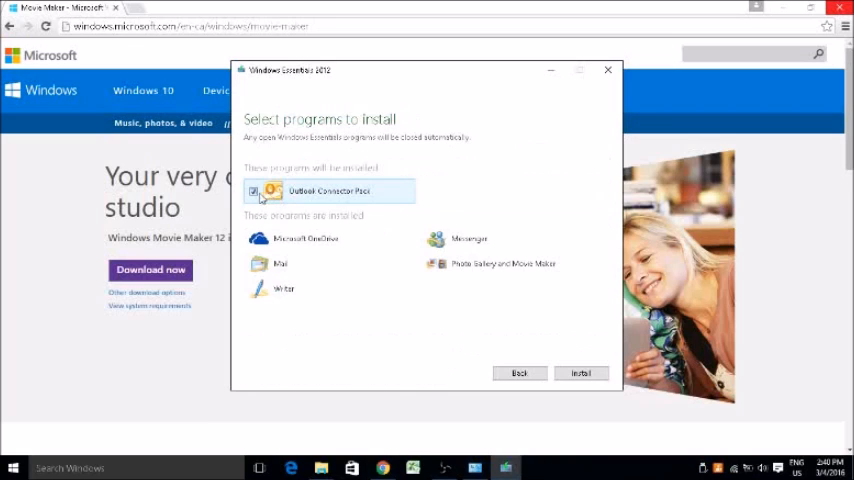